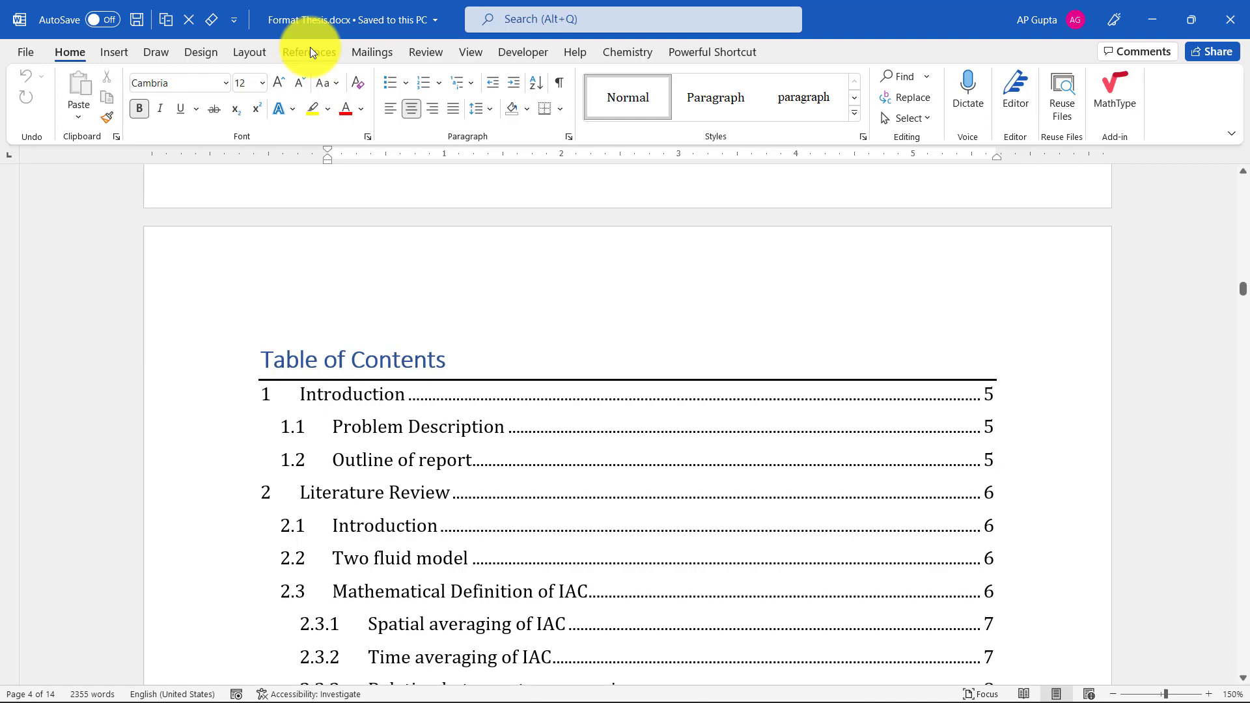
Step: Modify the TOC Heading style to Cambria 12 pt, bold, black text
click(309, 52)
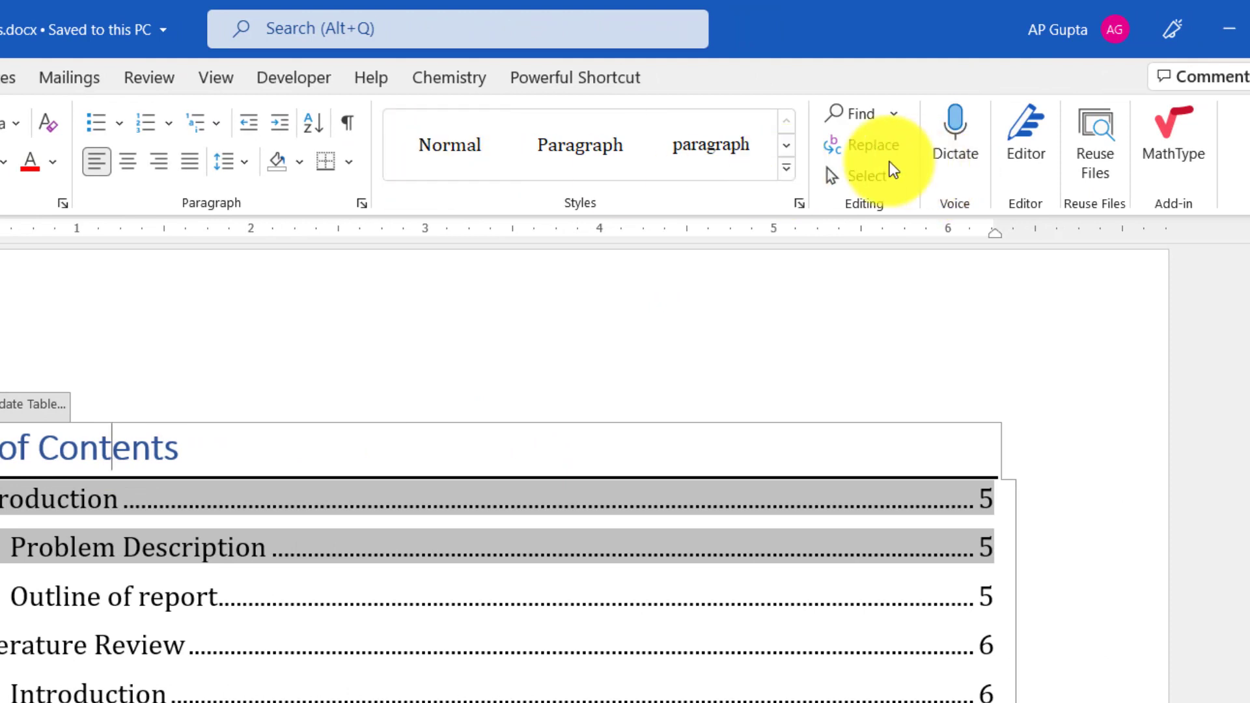
click(786, 167)
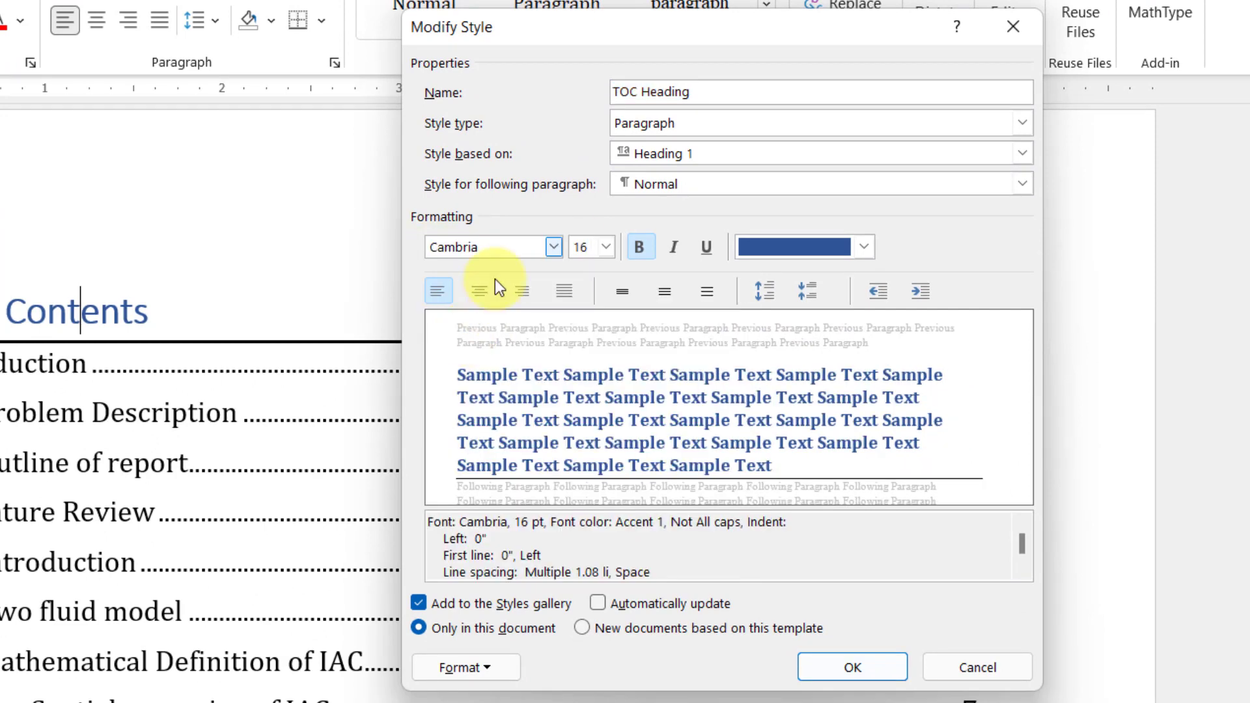
click(607, 246)
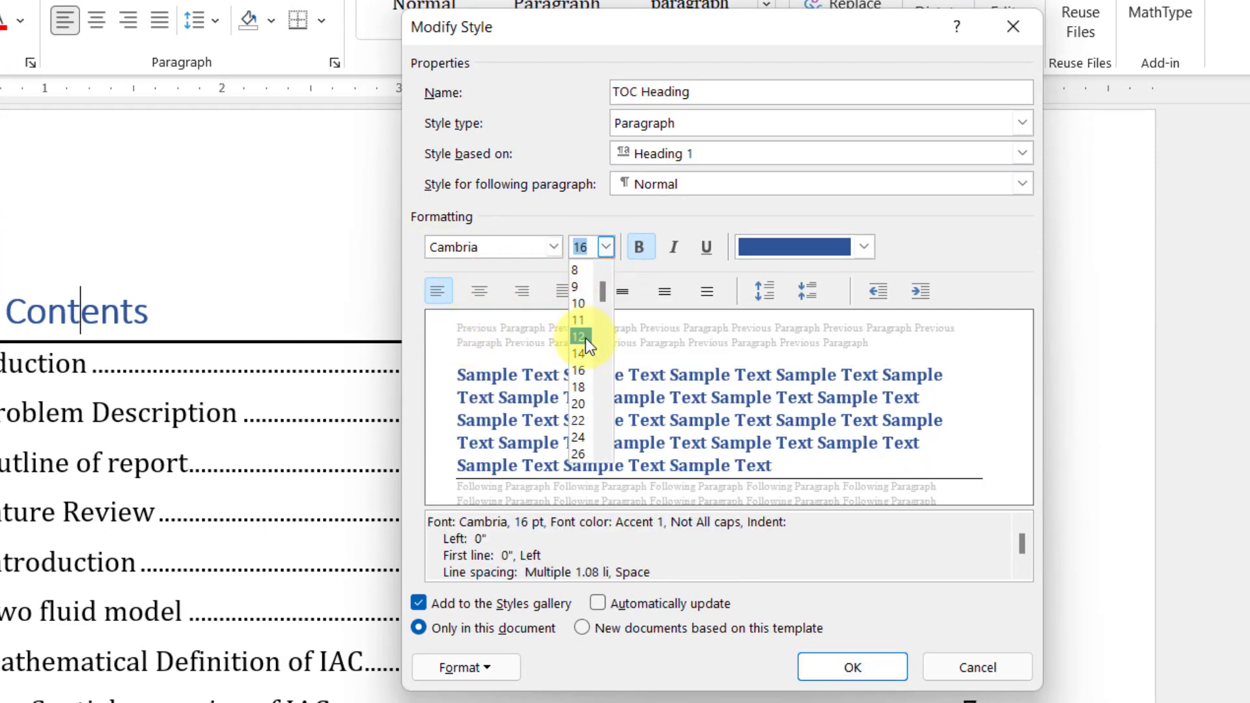
click(576, 335)
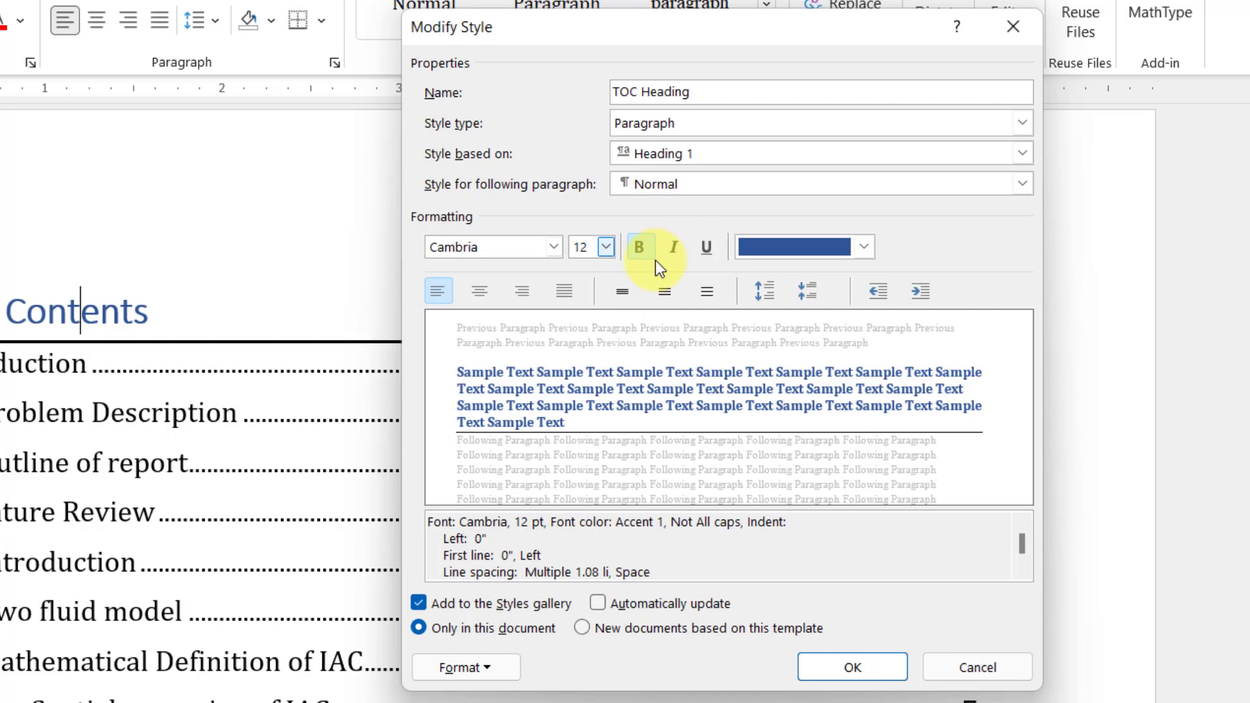
click(639, 246)
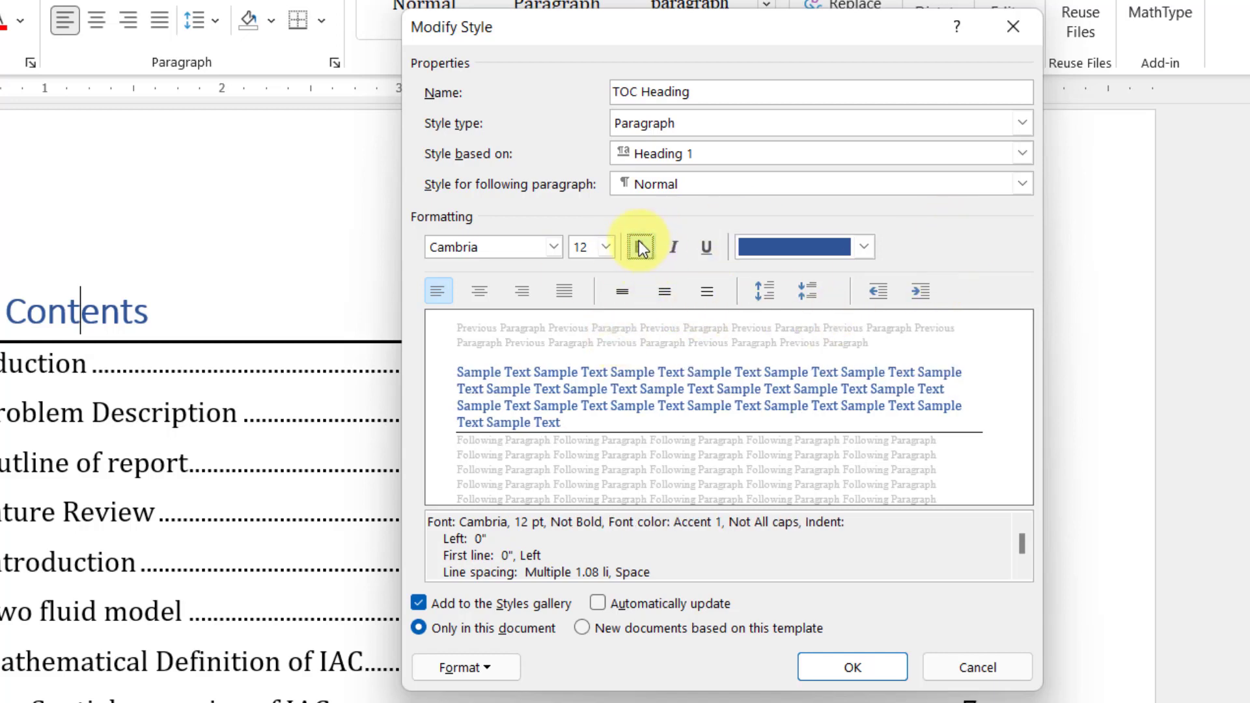
click(640, 246)
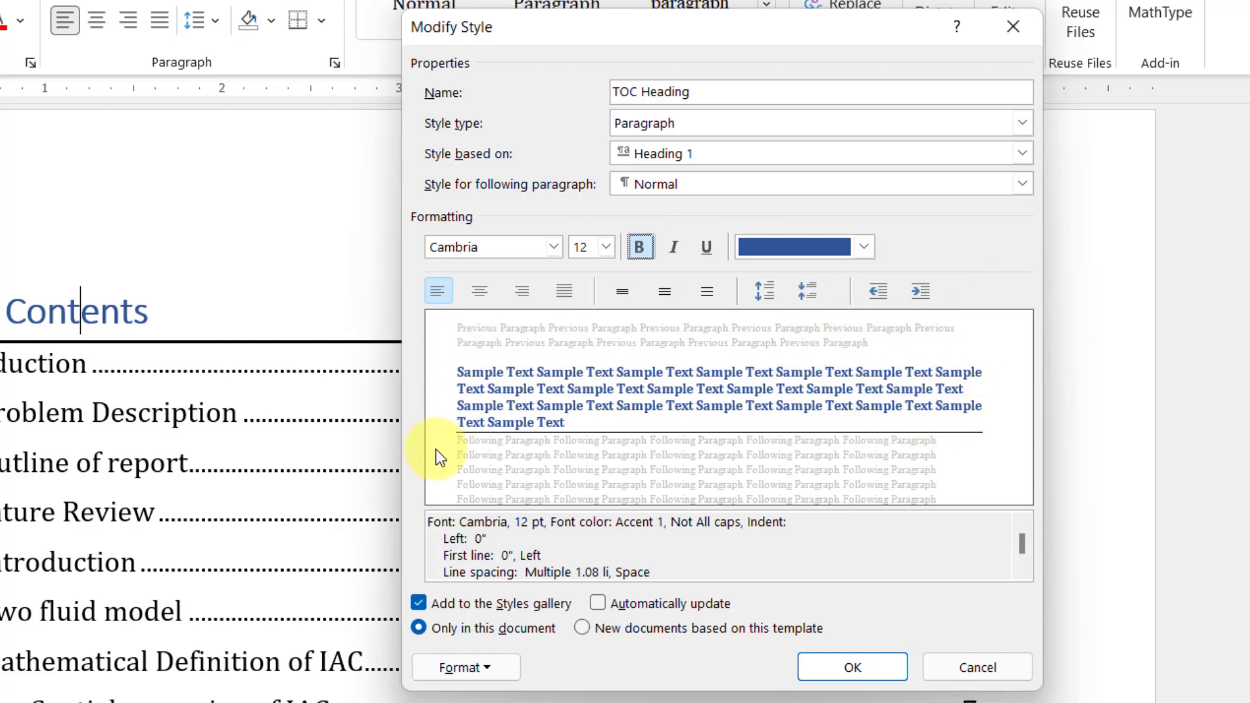
click(863, 247)
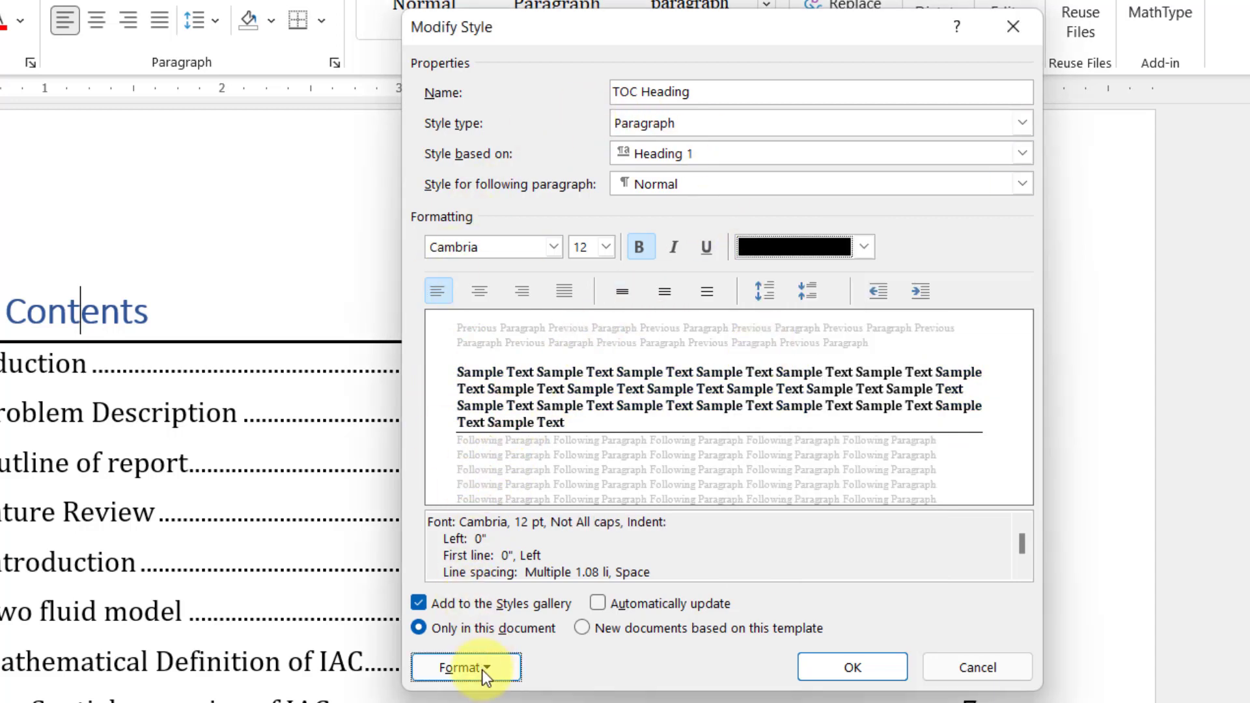
click(466, 667)
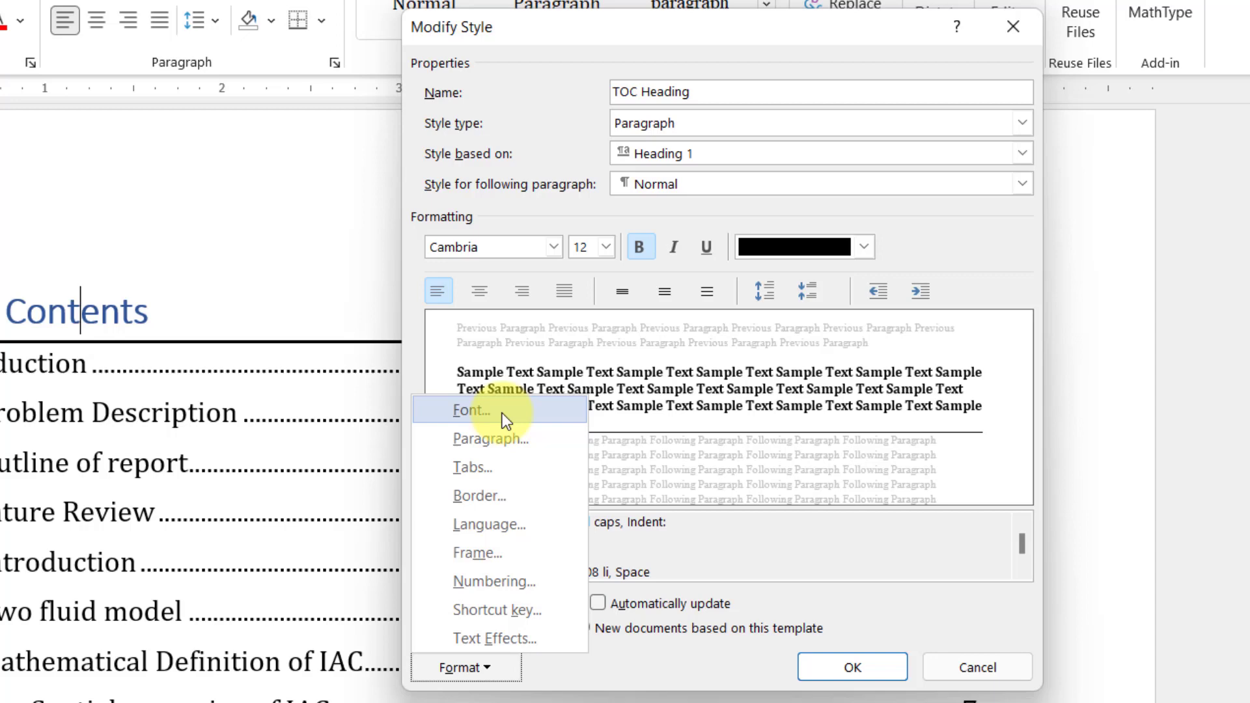
Step: Accept the unchanged Font settings and confirm the bold black 12 pt TOC Heading style
click(471, 409)
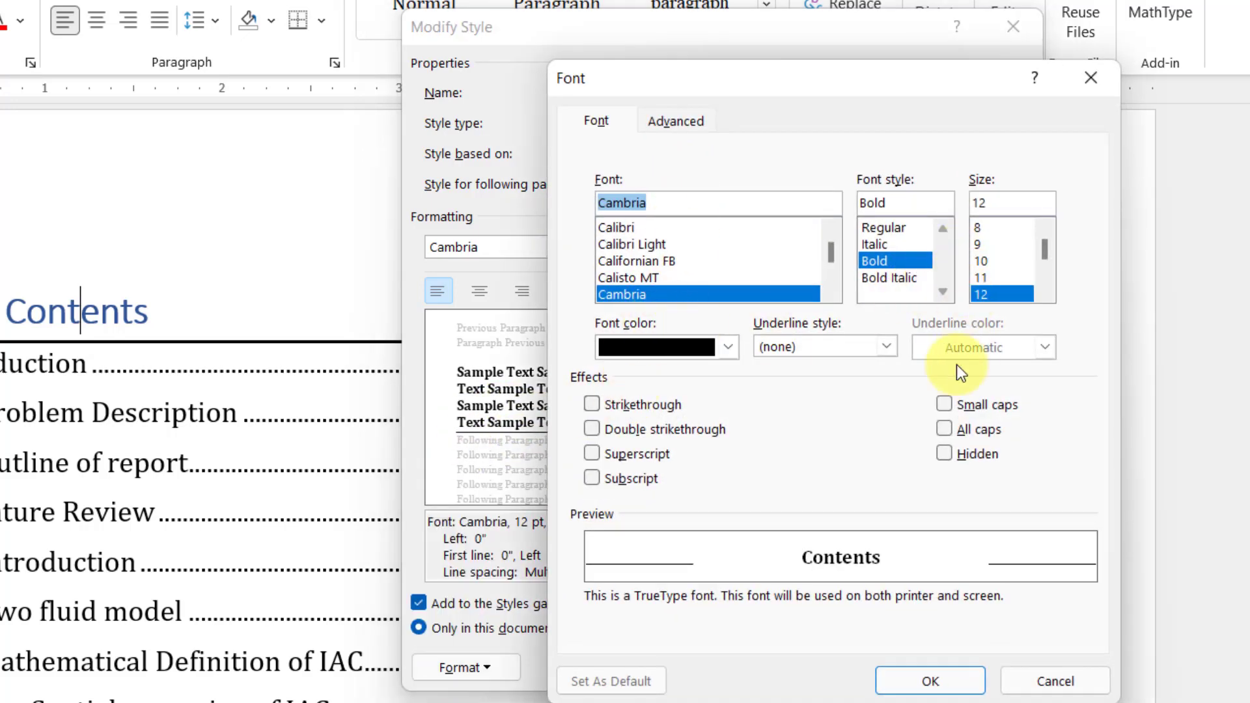
mouse_move(650, 534)
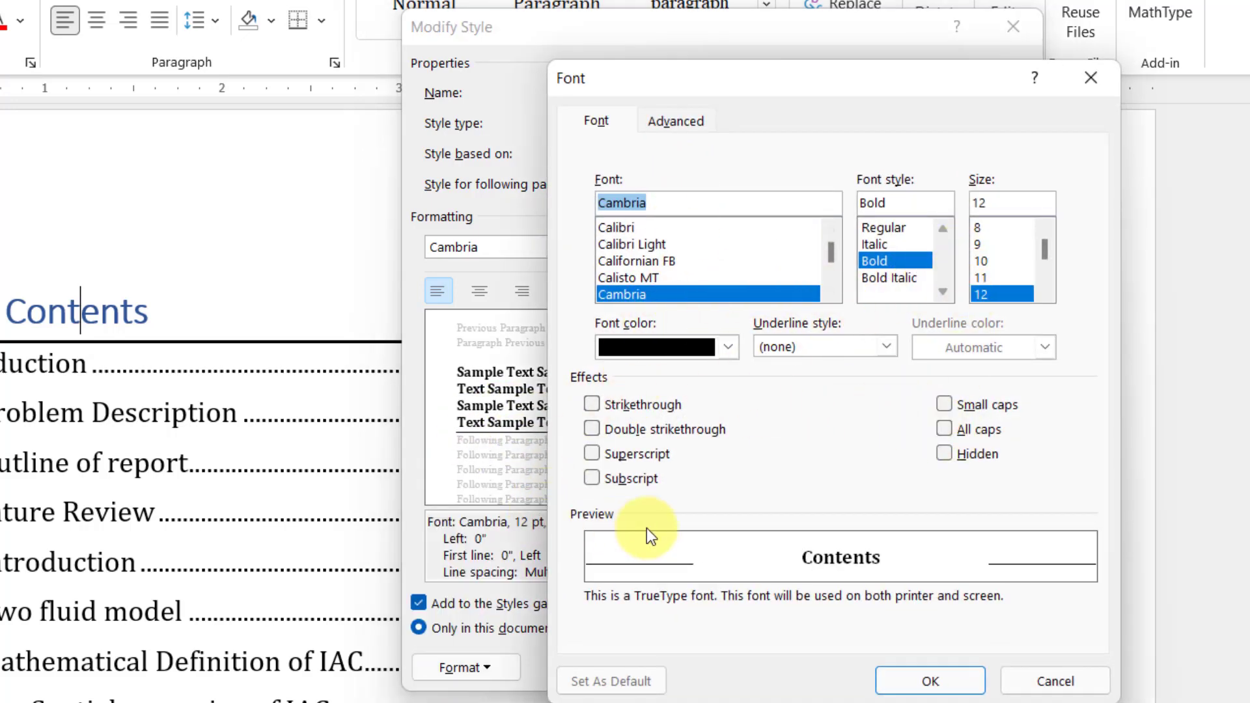
click(929, 681)
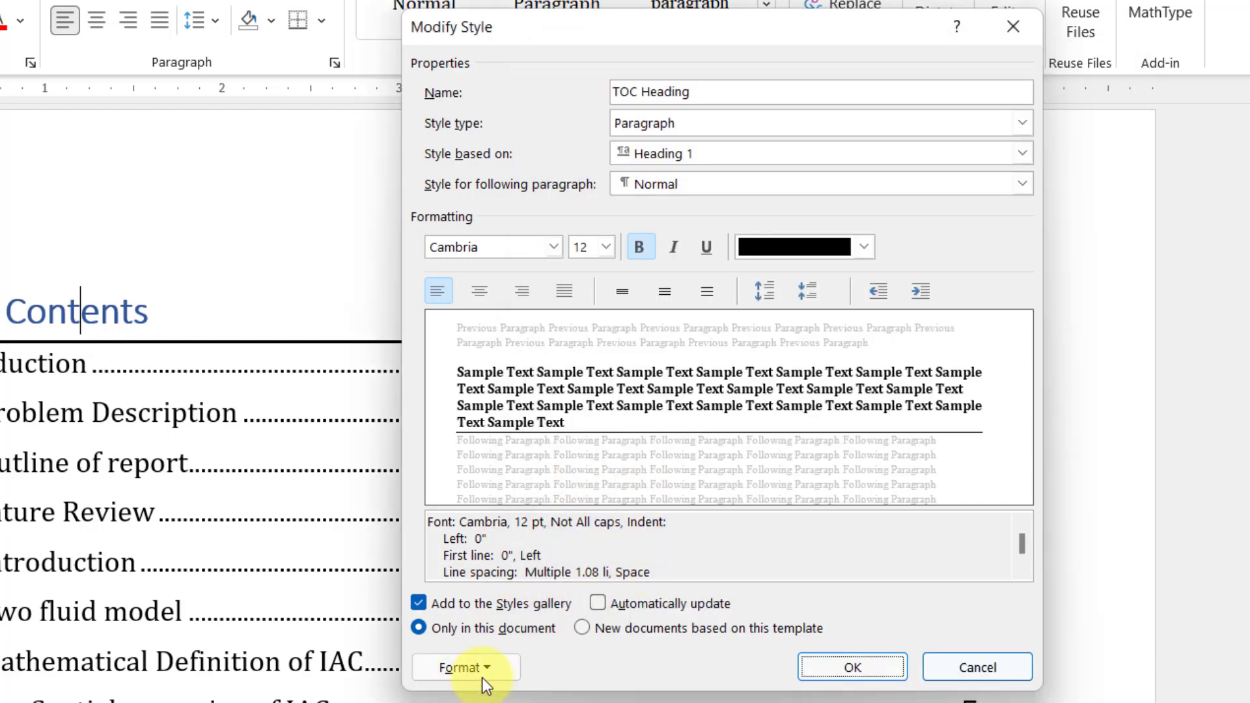
click(466, 667)
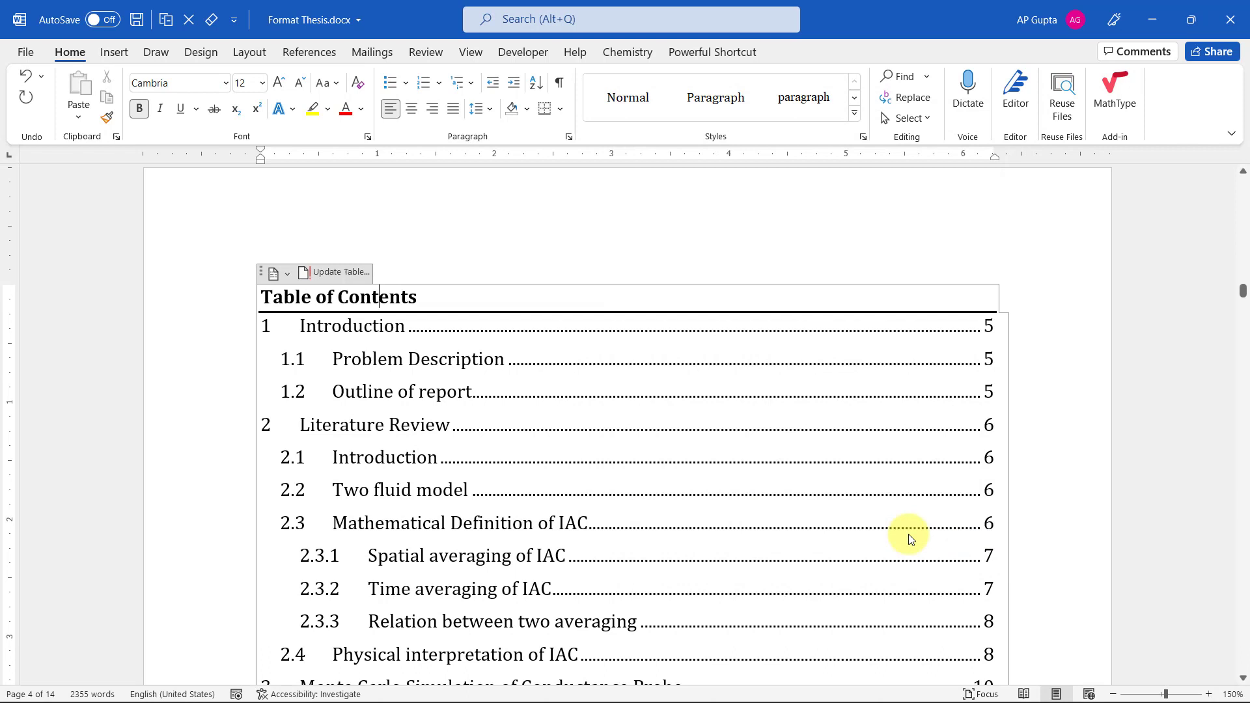
Step: Open Custom Table of Contents from the References tab's Table of Contents menu
double_click(280, 297)
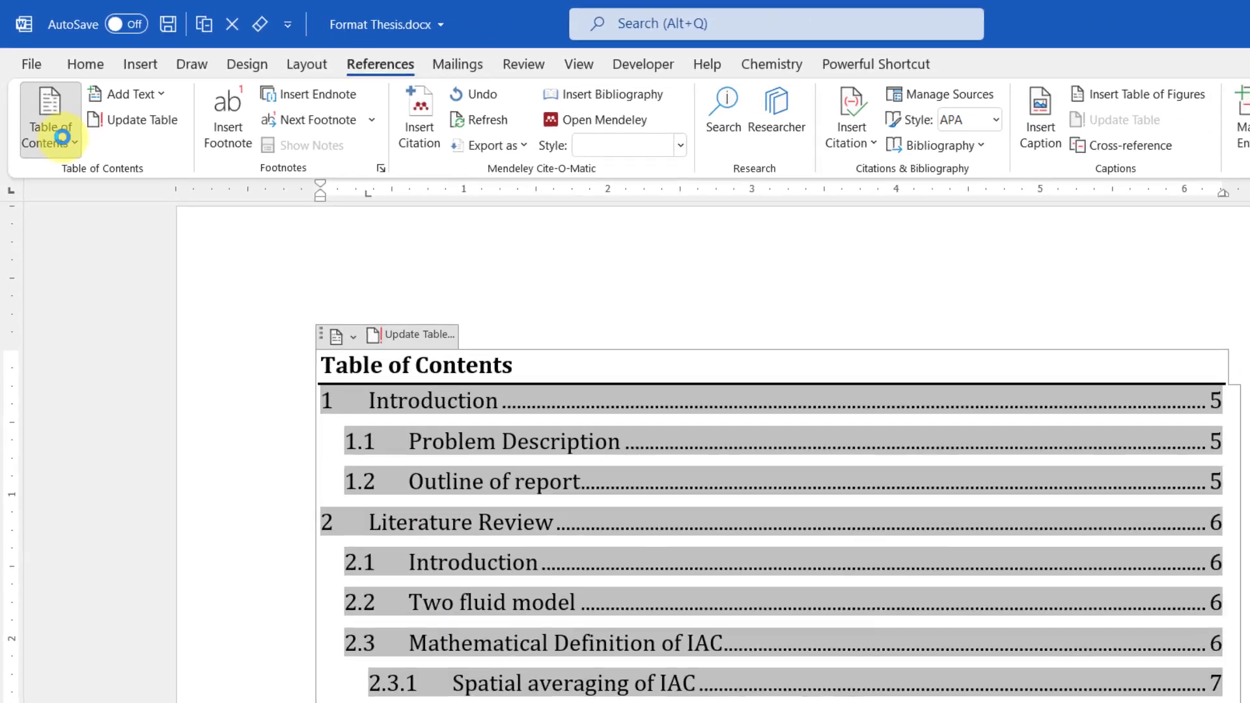
click(49, 116)
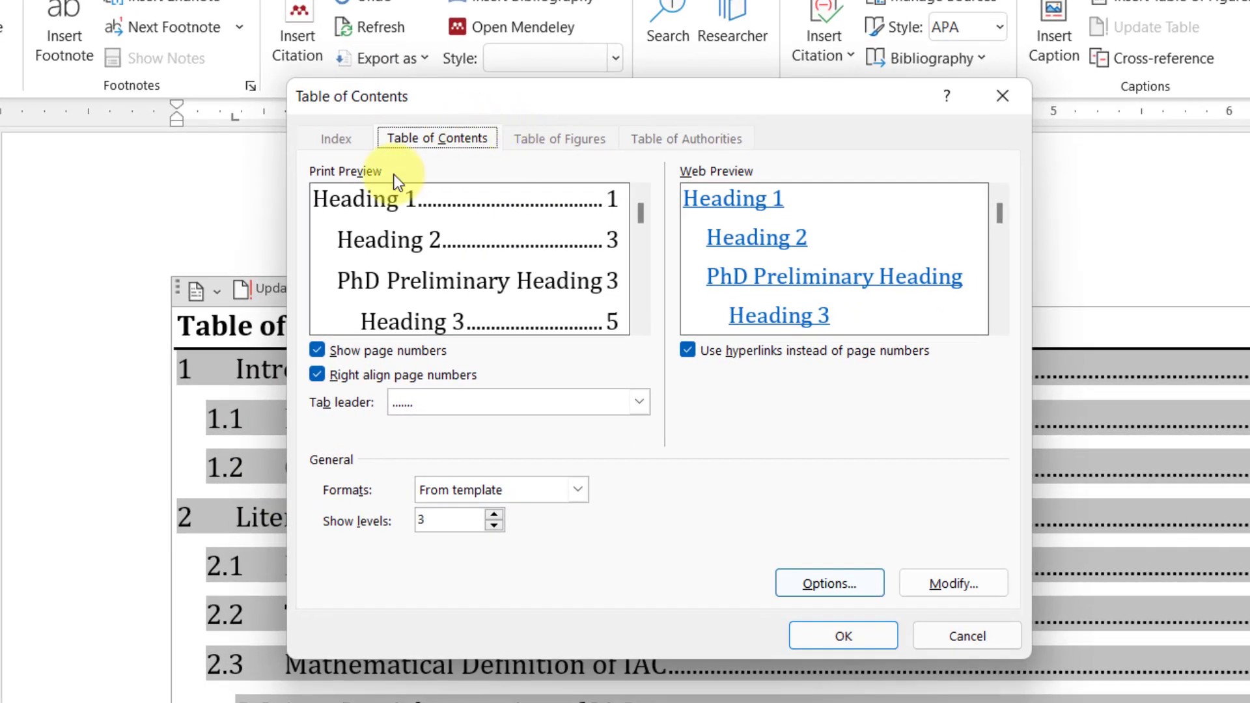
Step: Open the TOC 1 entry style for editing from the contents style list
click(953, 583)
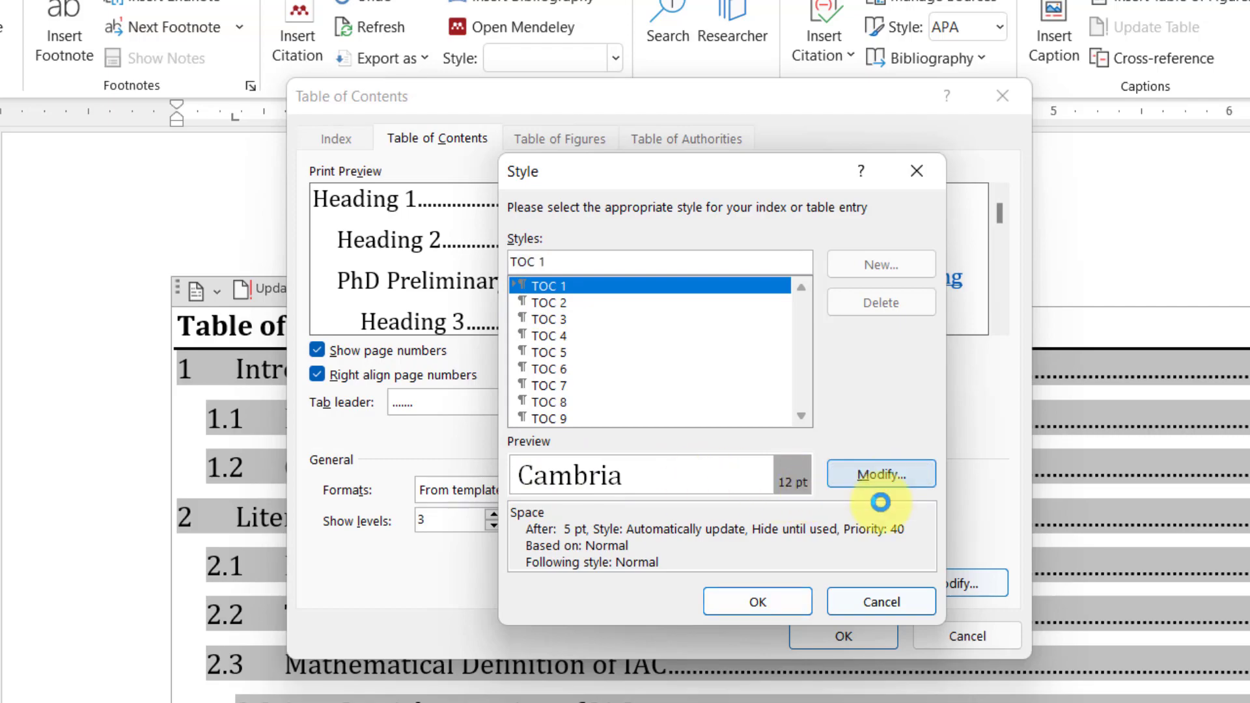
click(880, 473)
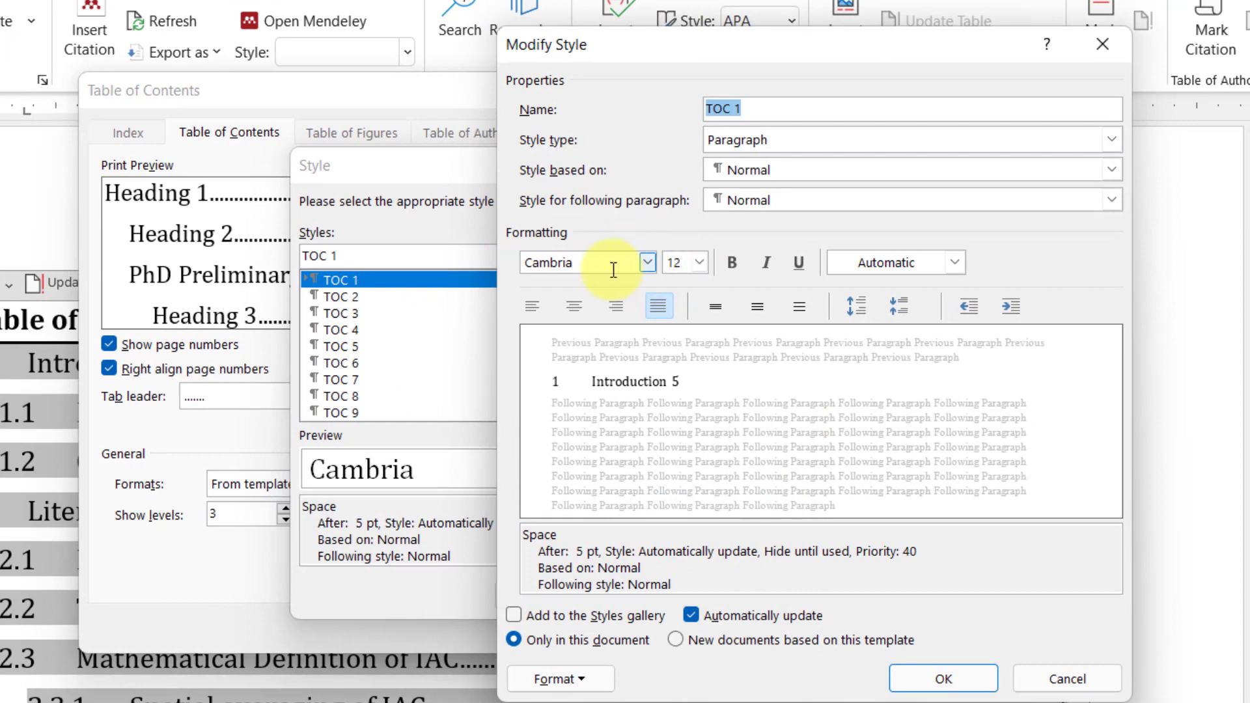
Step: Set TOC 1 to Cambria 16 pt bold and confirm both style dialogs
click(644, 263)
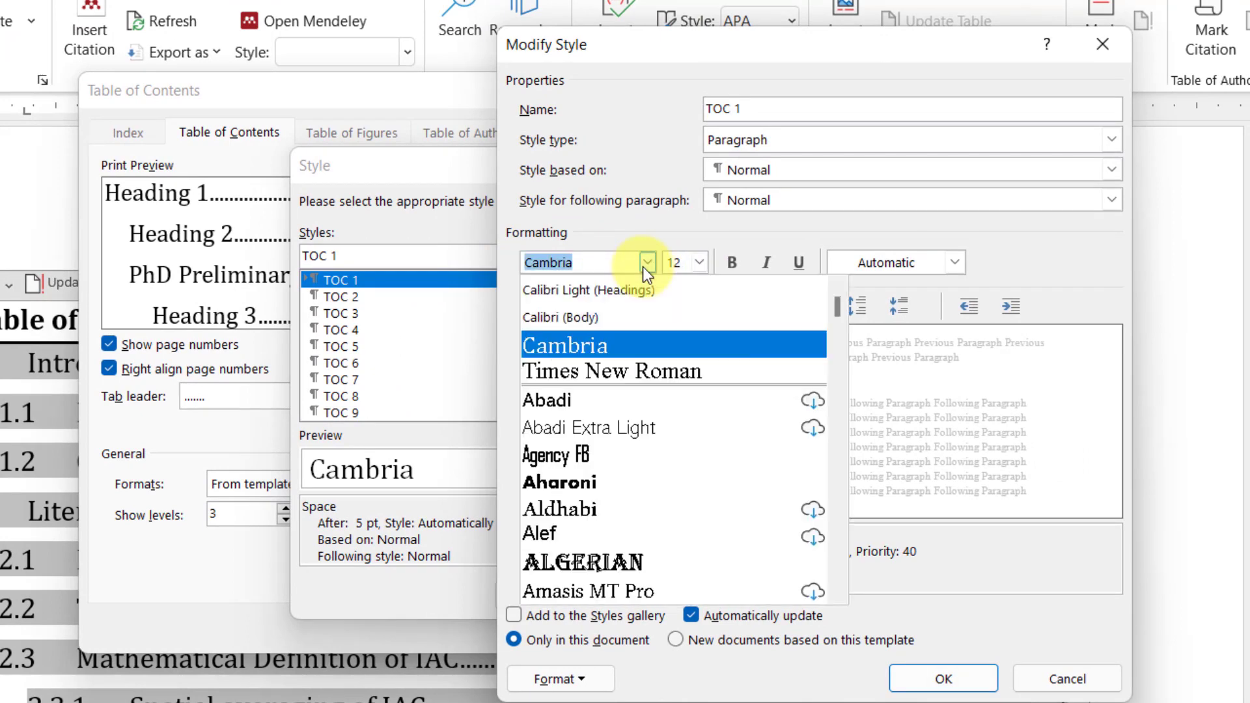
click(646, 262)
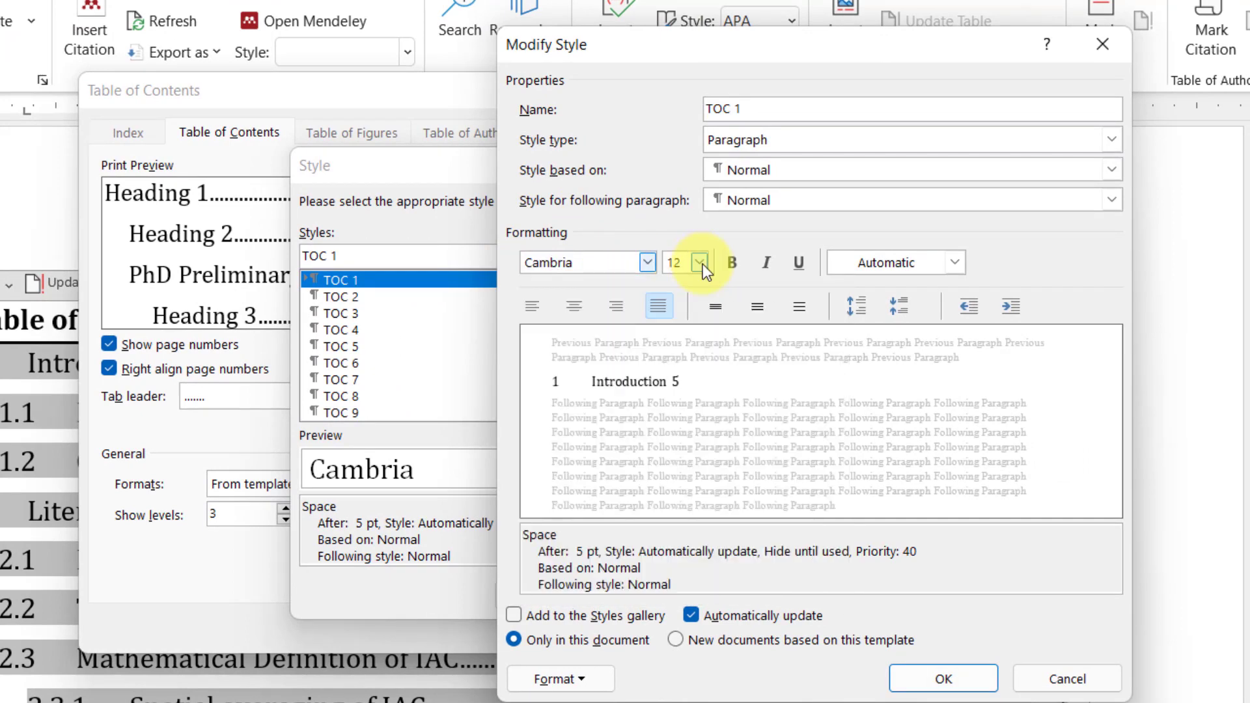
click(700, 262)
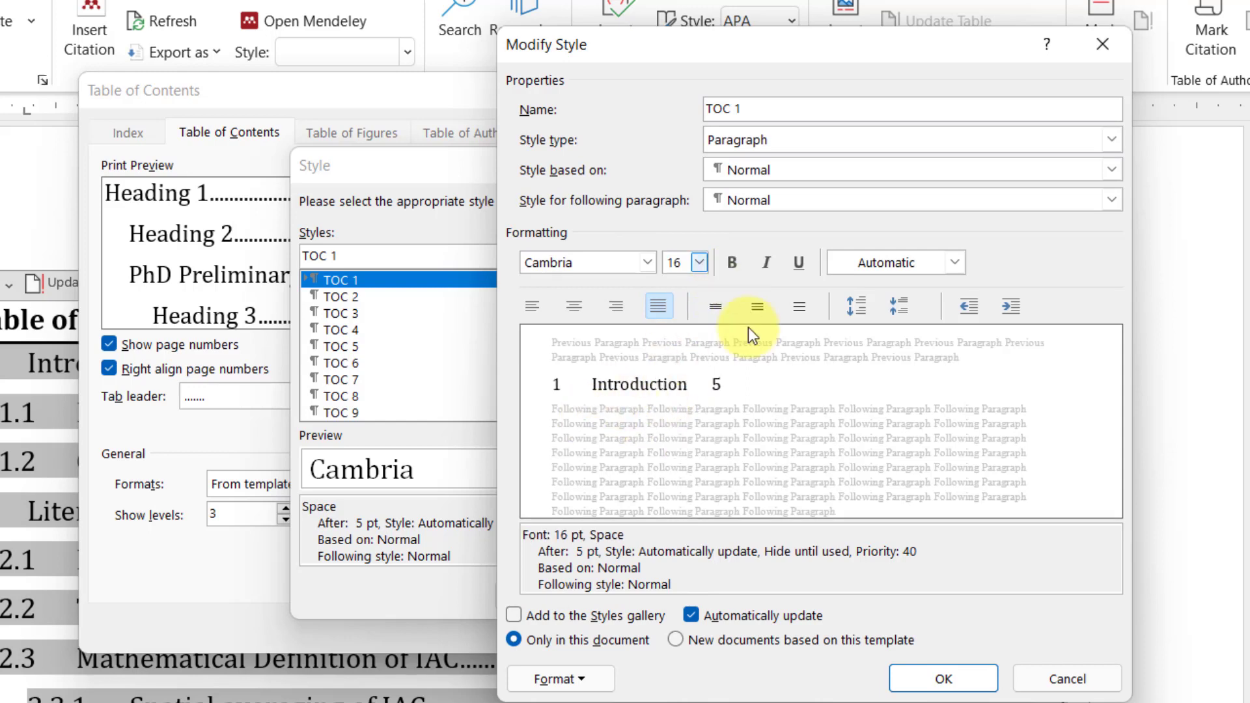
mouse_move(617, 308)
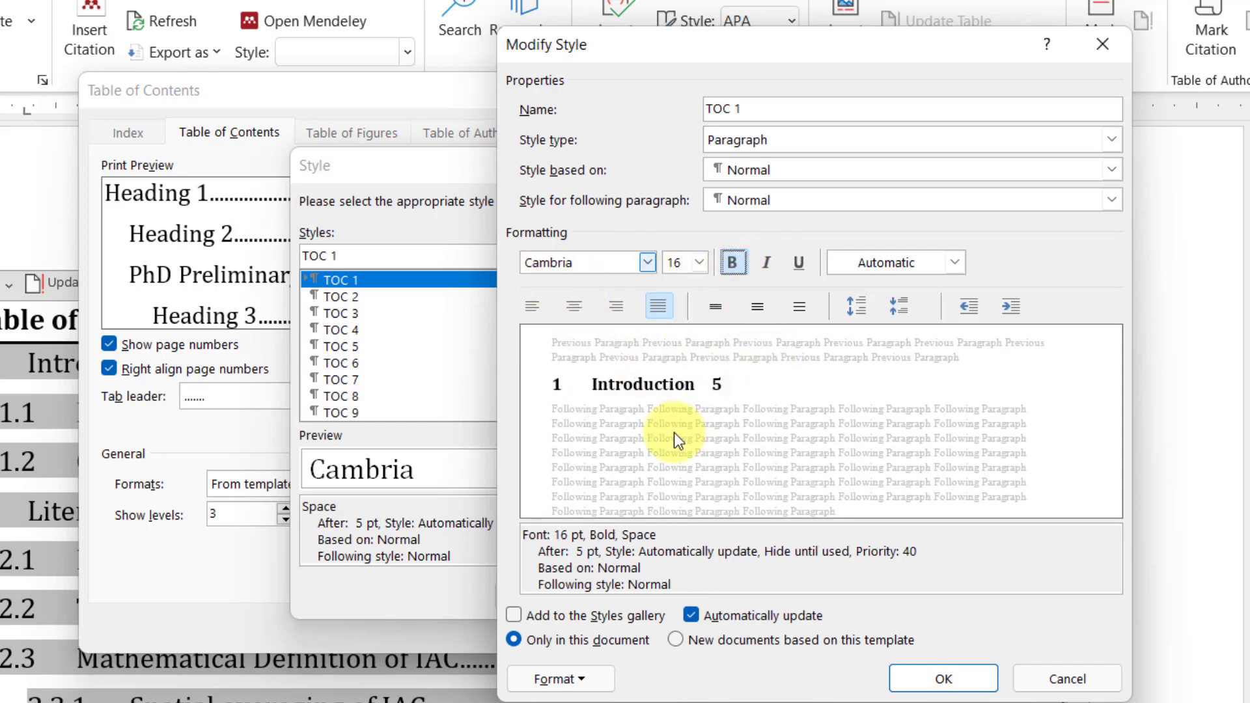
mouse_move(933, 287)
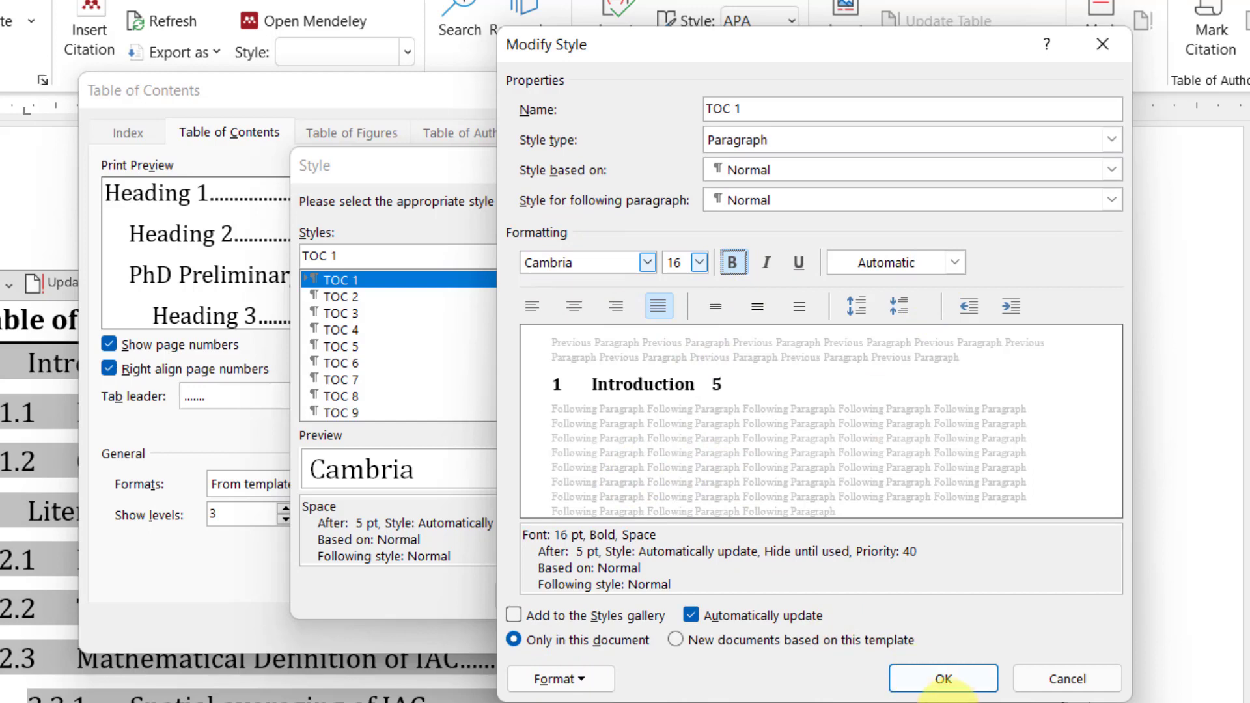
click(944, 679)
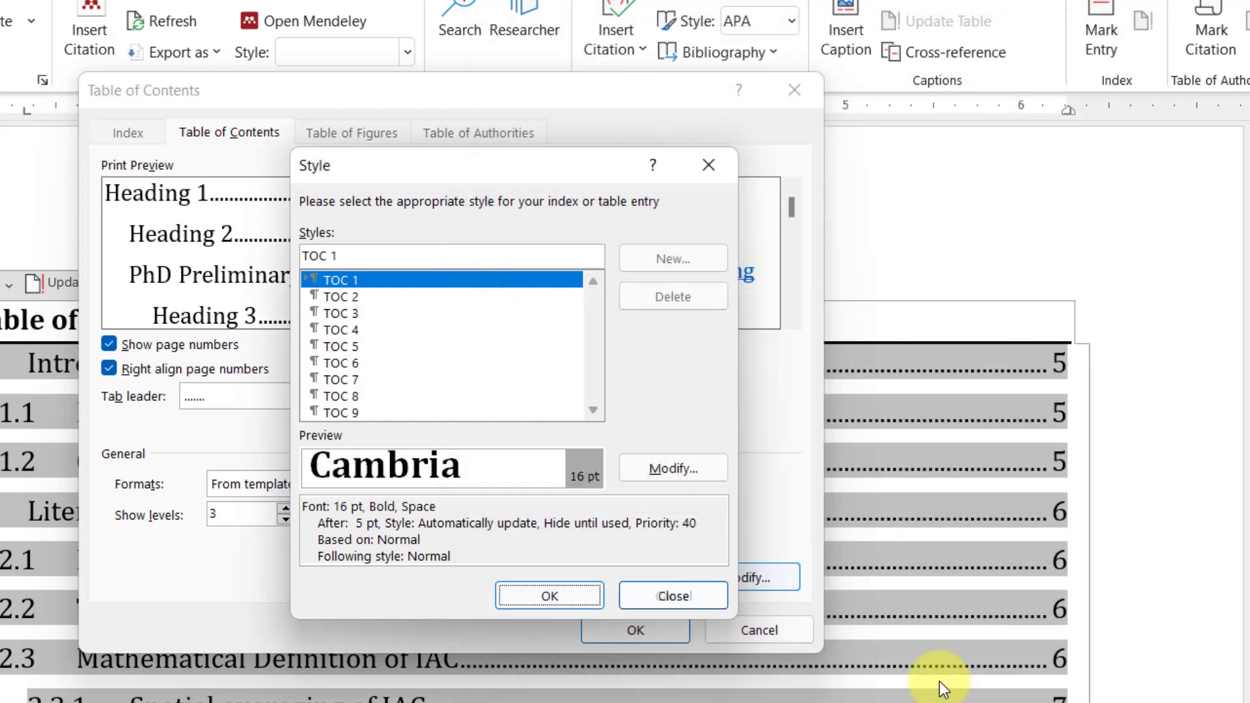
mouse_move(348, 497)
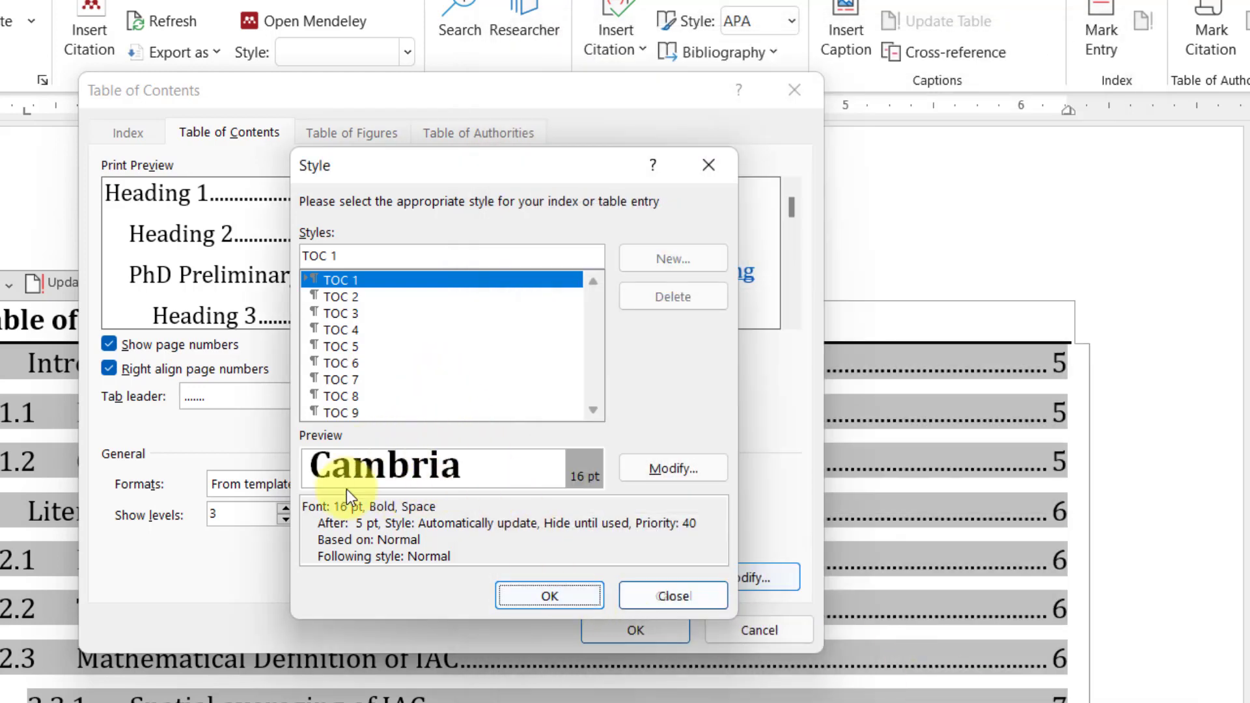
click(549, 595)
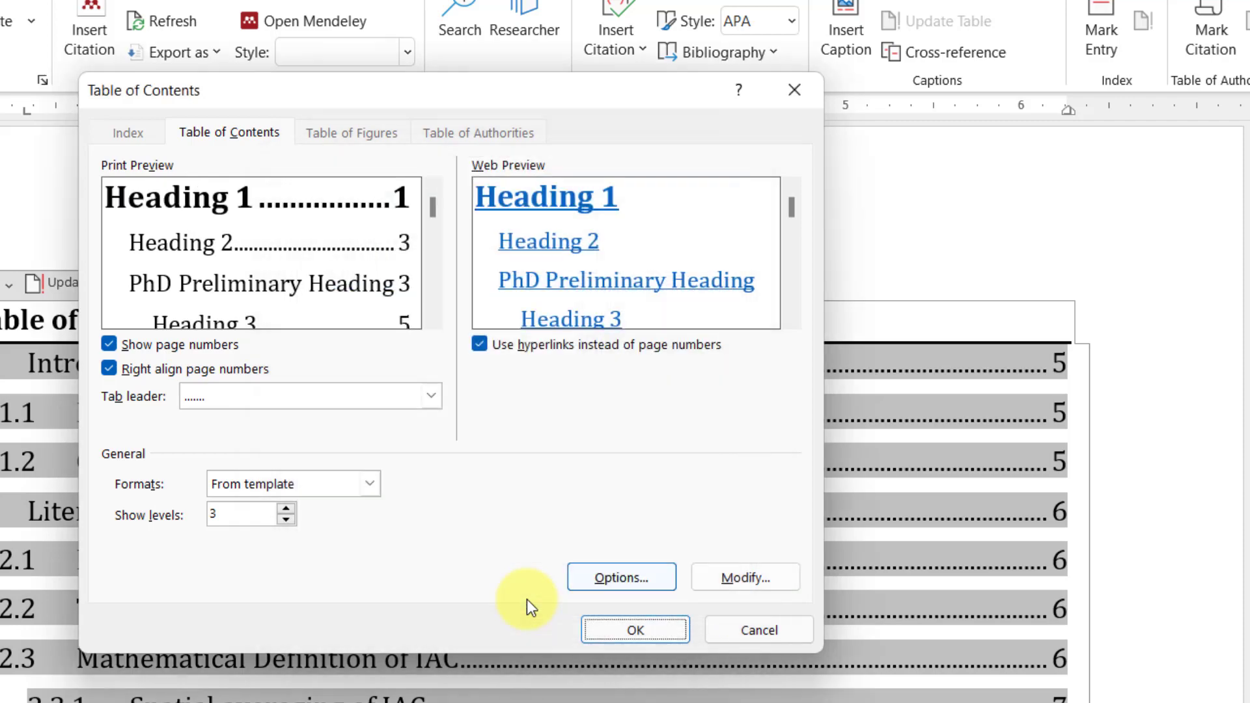
Step: Apply the contents settings and replace the existing table of contents
click(635, 630)
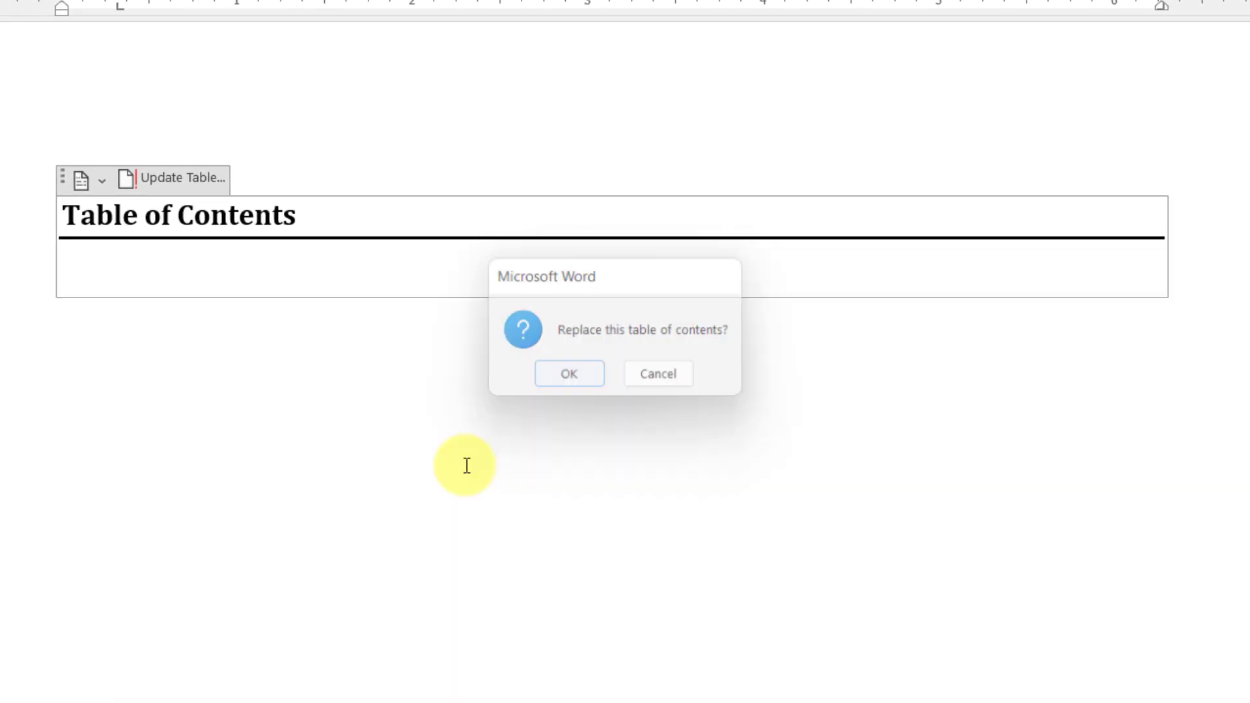
click(568, 373)
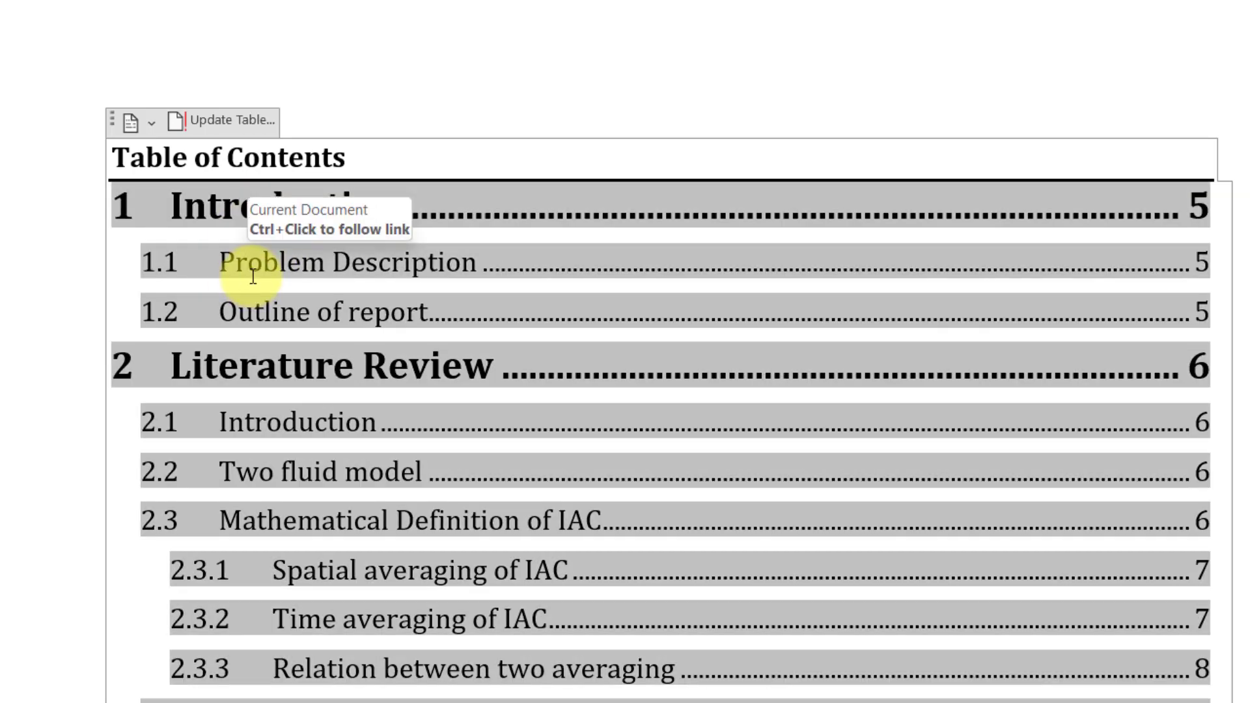
scroll(down, 3)
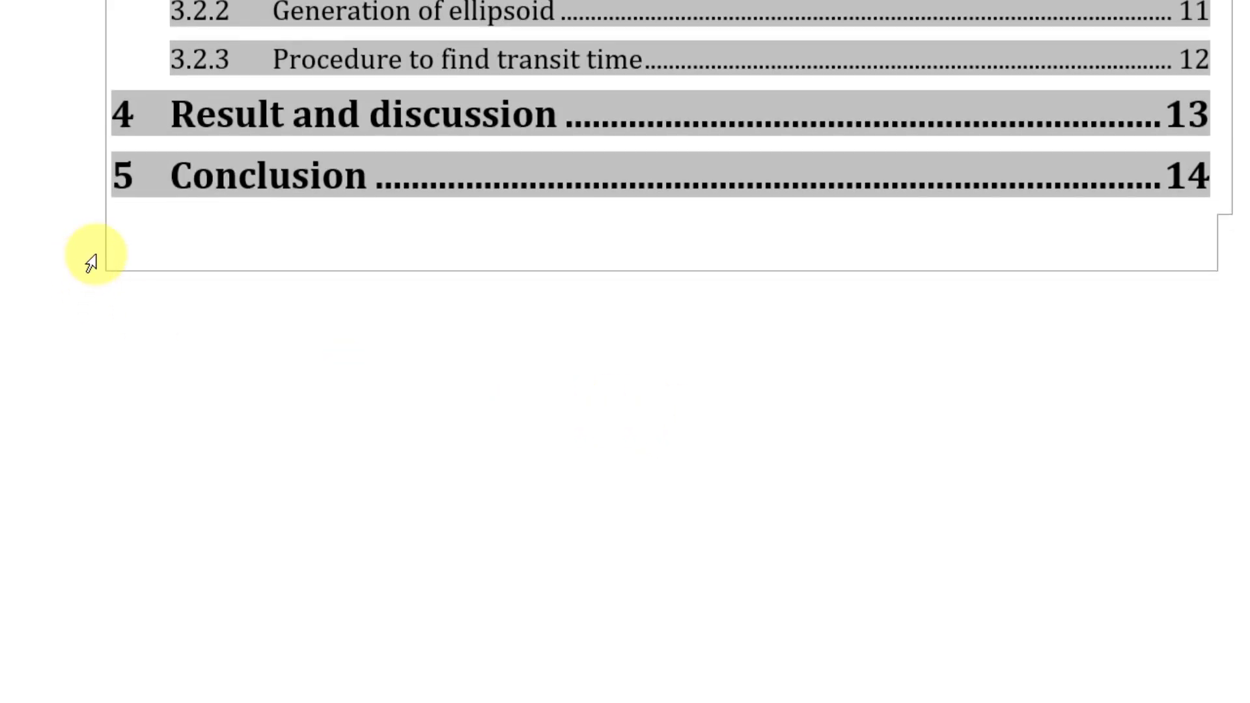